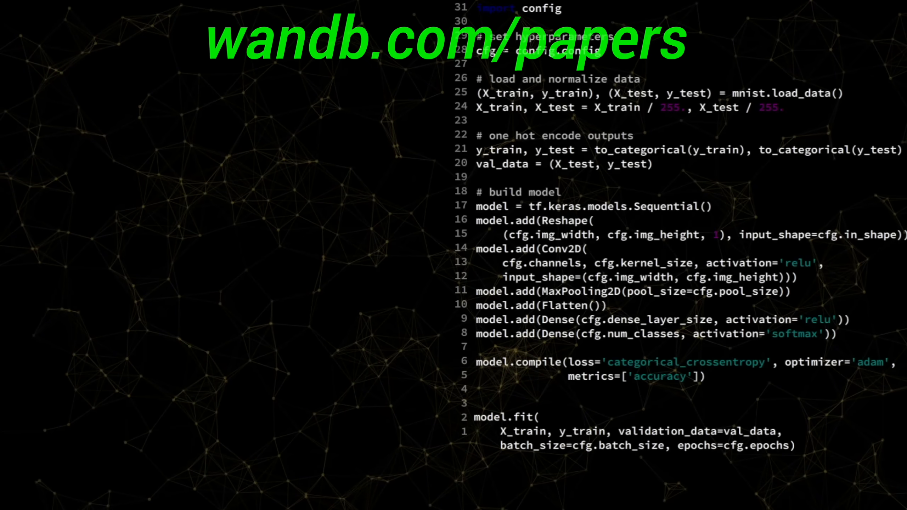
# - View the shape_sweep table of 156 runs sorted descending by val-full accuracy
pyautogui.scroll(-3)
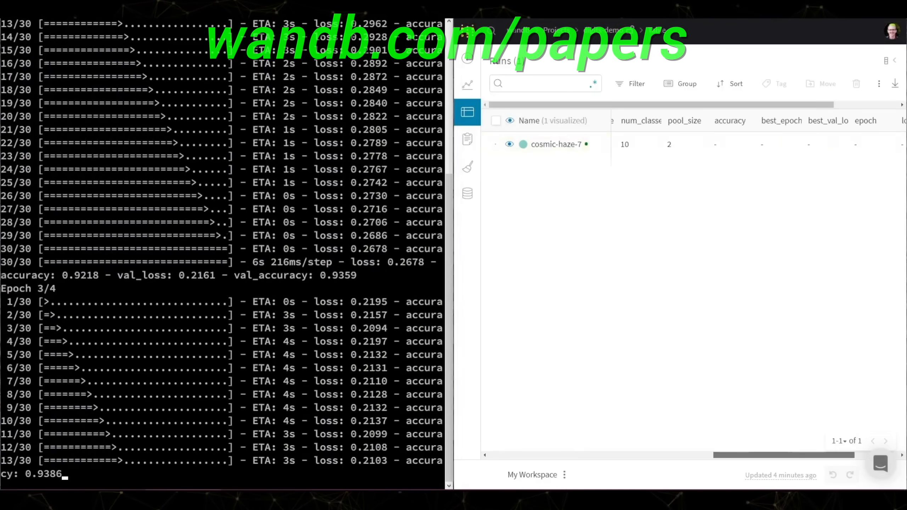
pyautogui.click(467, 85)
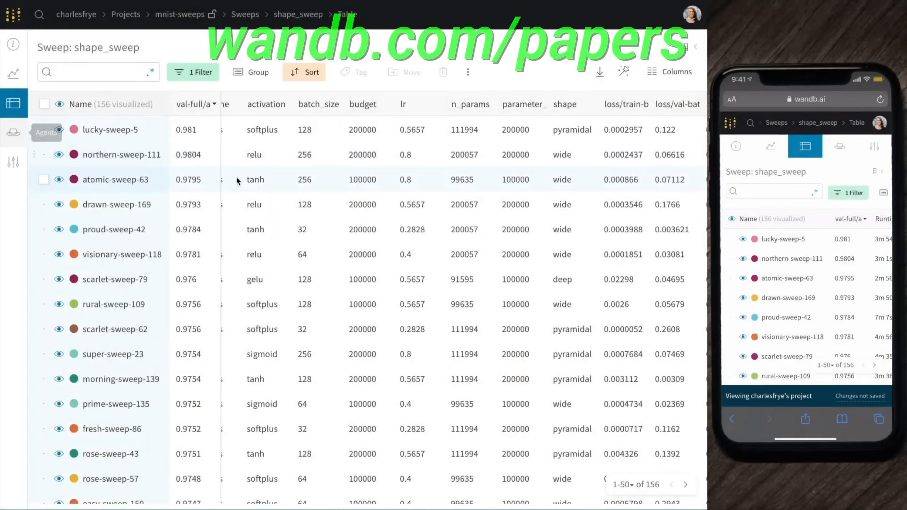
pyautogui.hscroll(3)
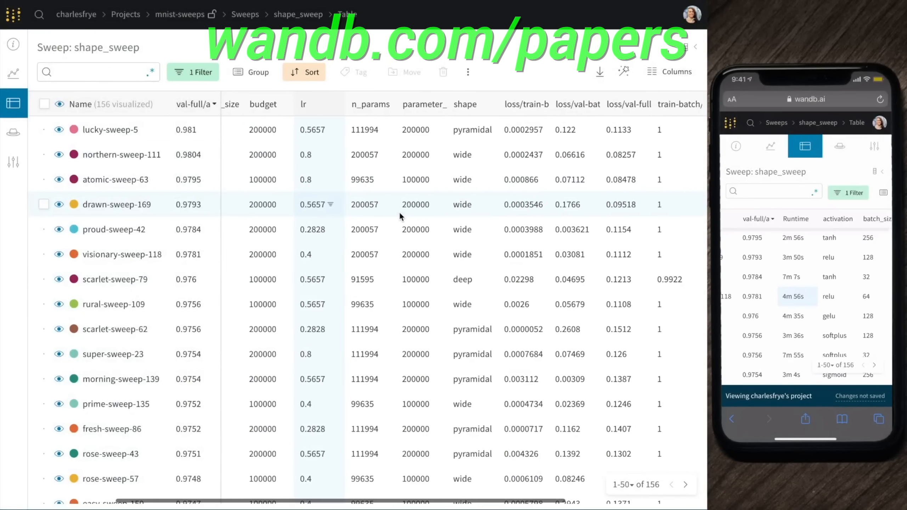